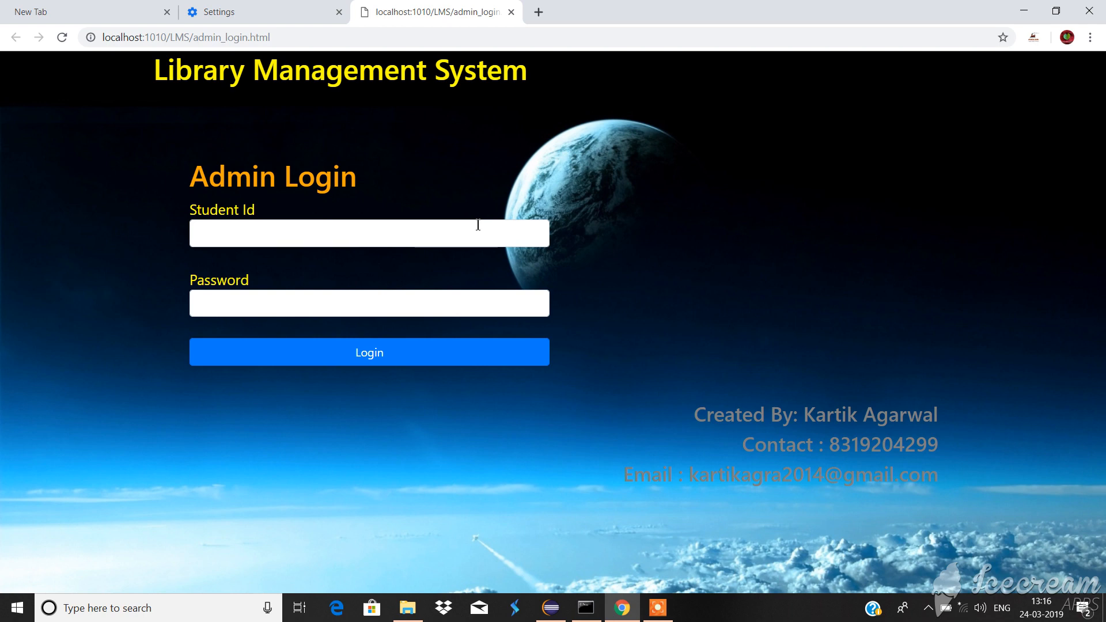
pyautogui.moveTo(379, 226)
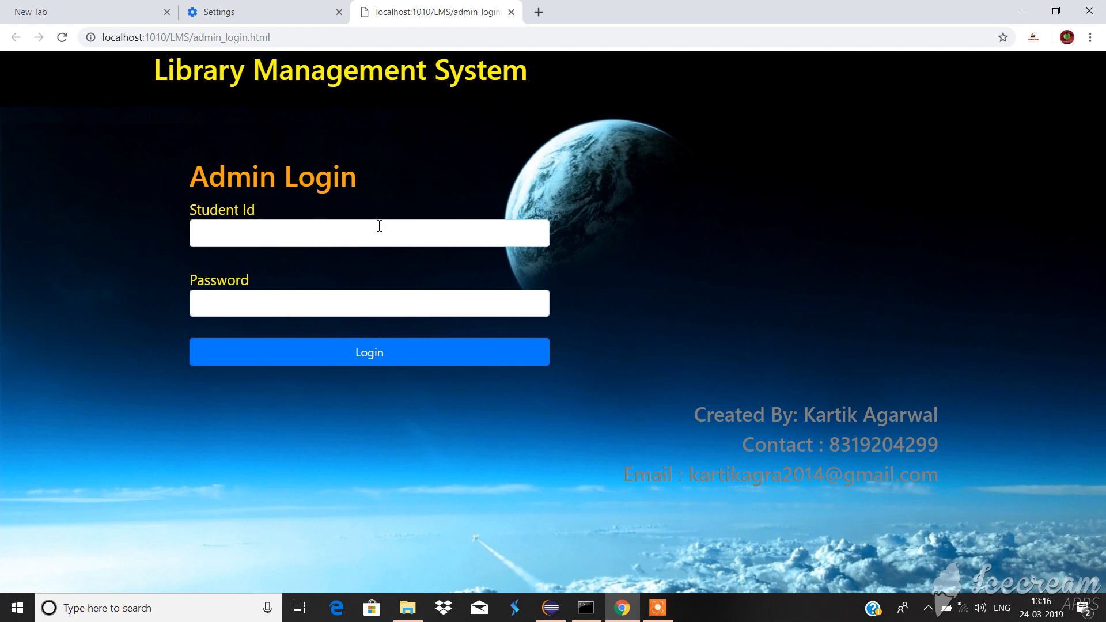
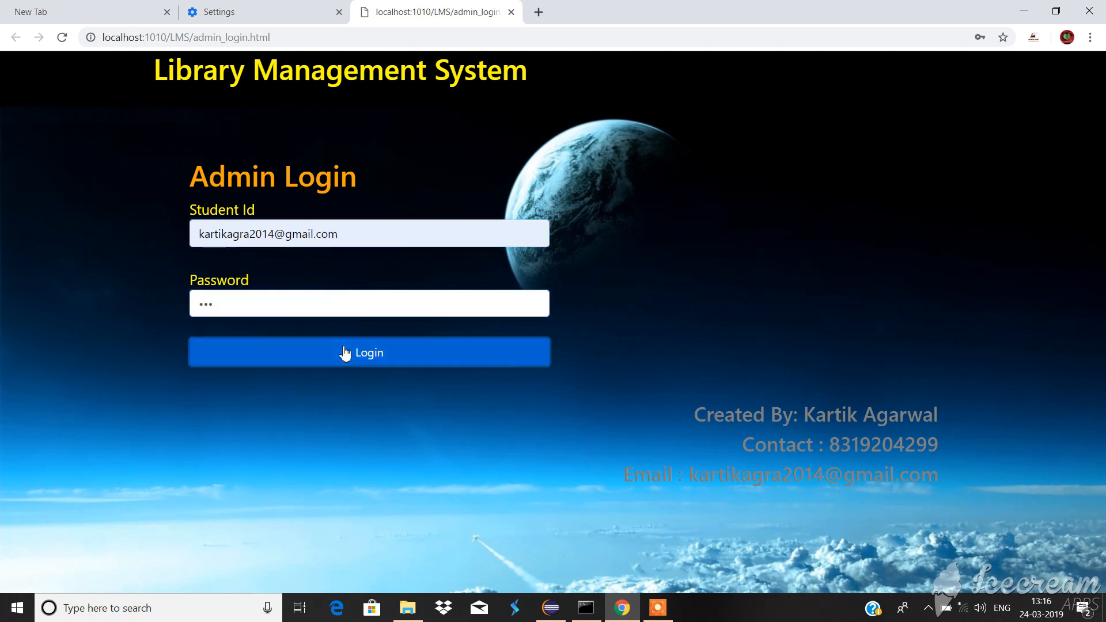
# Step: Log in as admin to reach the Admin Home welcome page
pyautogui.click(345, 353)
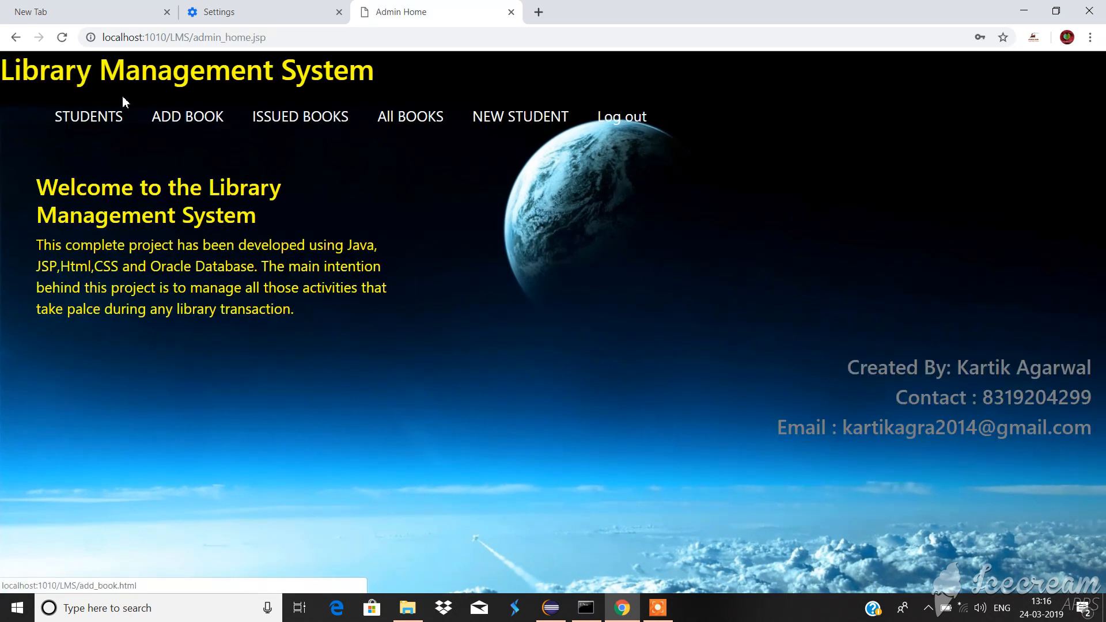
pyautogui.moveTo(199, 129)
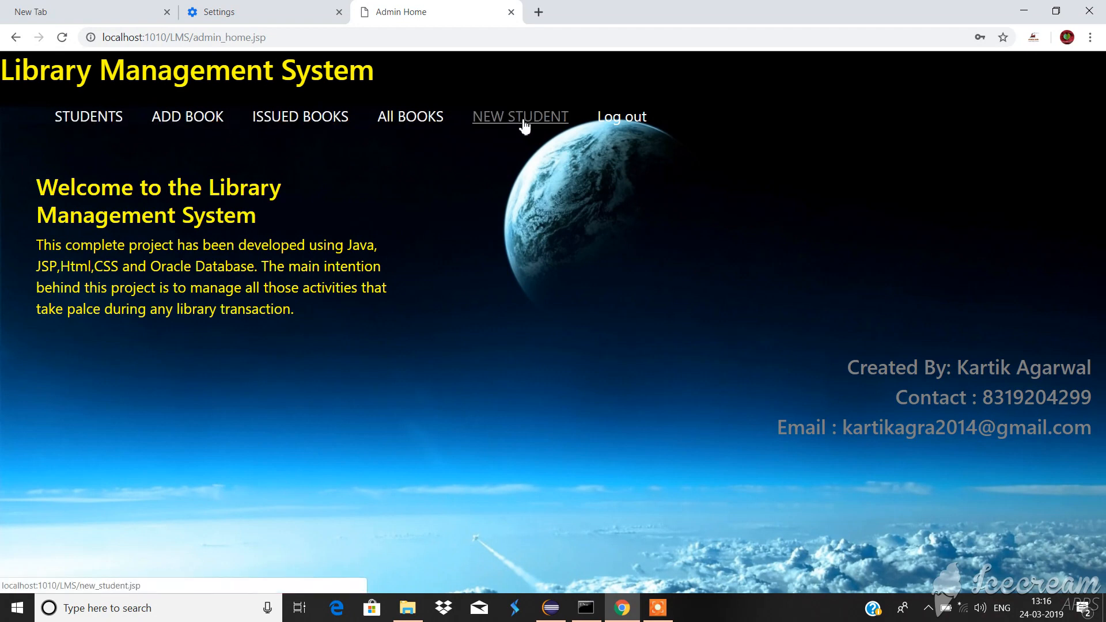
pyautogui.moveTo(148, 251)
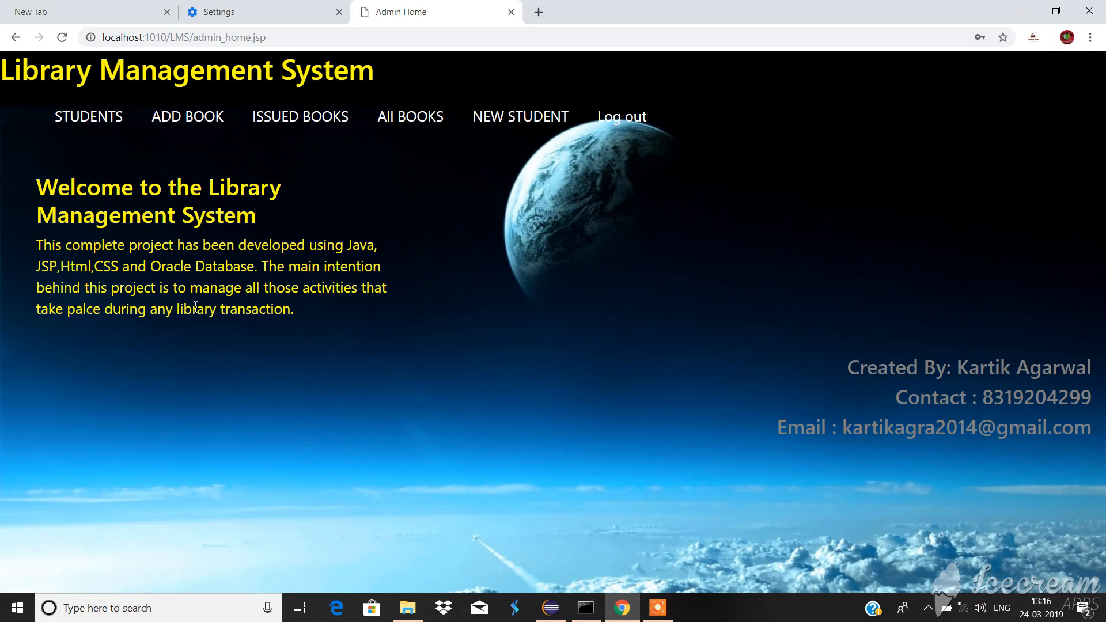
pyautogui.moveTo(311, 312)
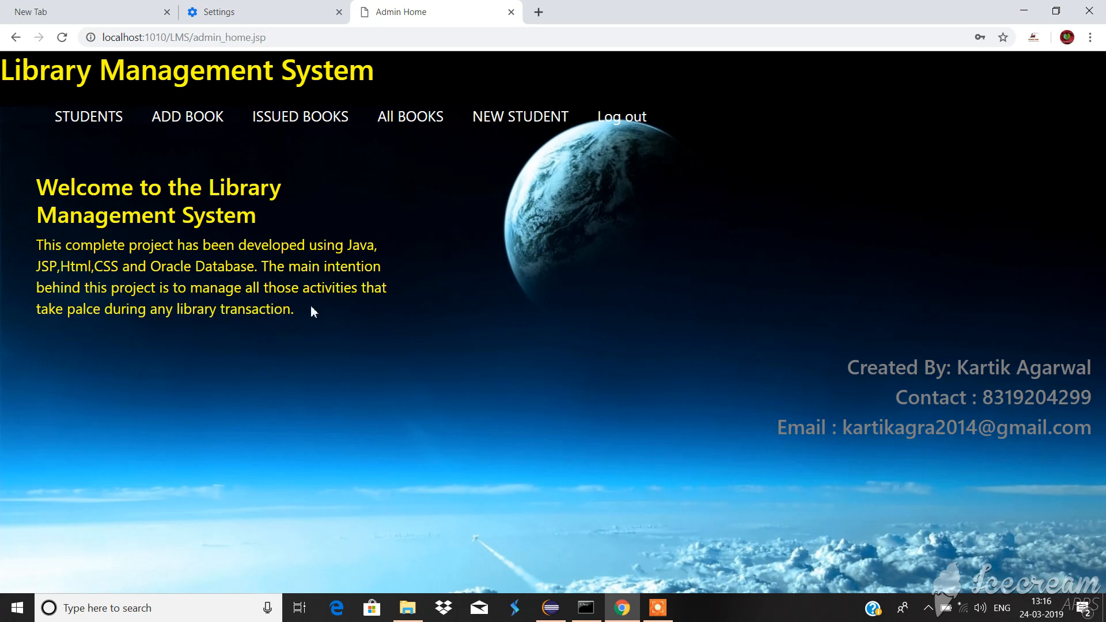
pyautogui.moveTo(592, 341)
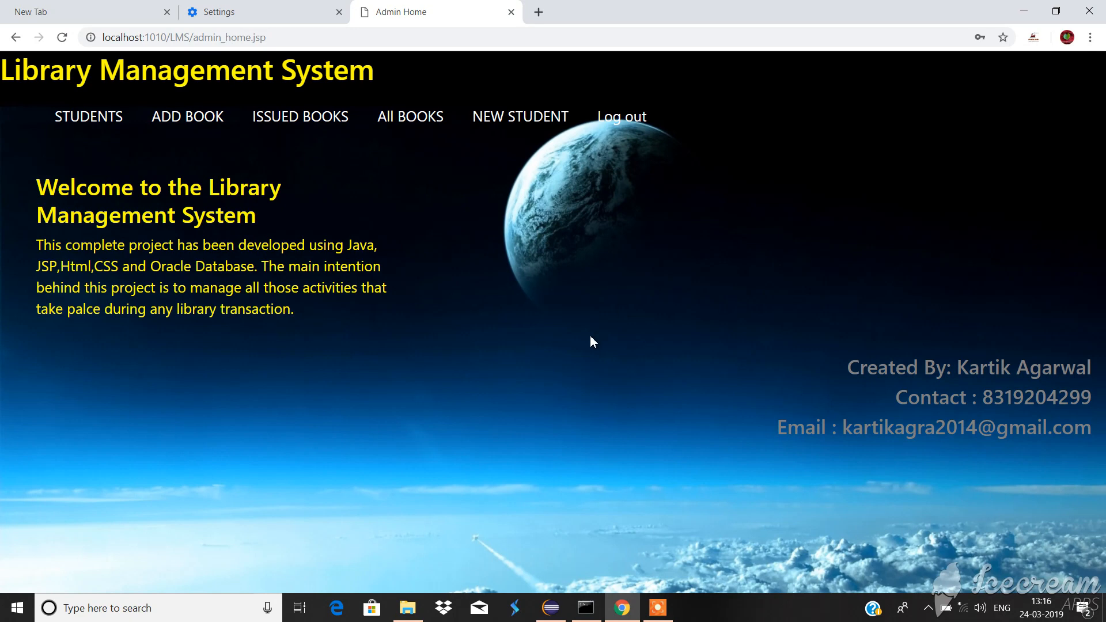
pyautogui.moveTo(841, 345)
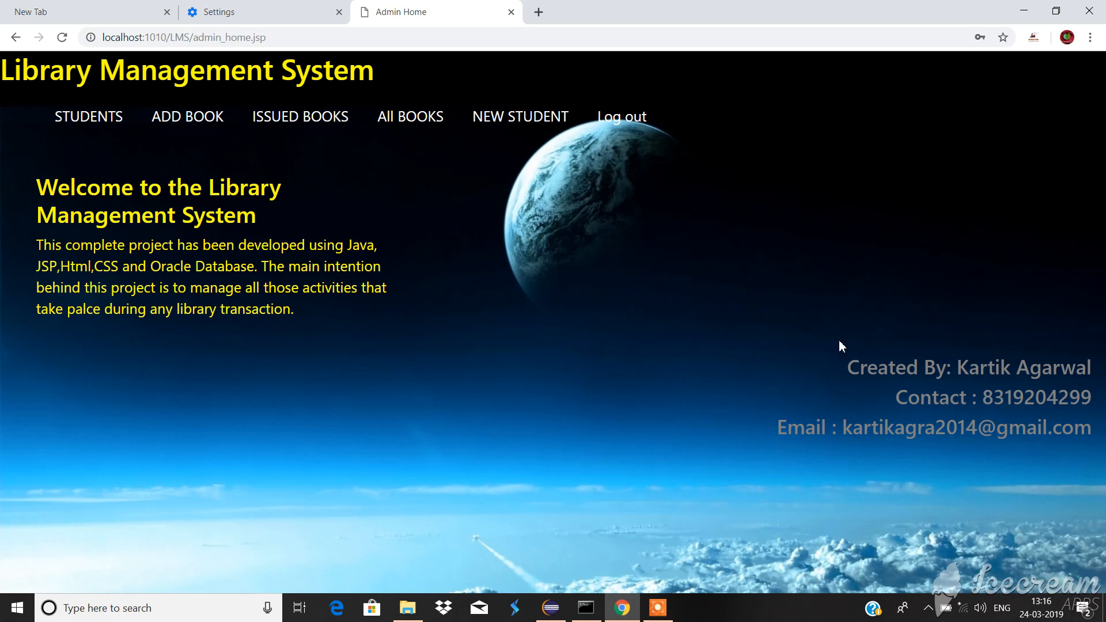
pyautogui.moveTo(920, 424)
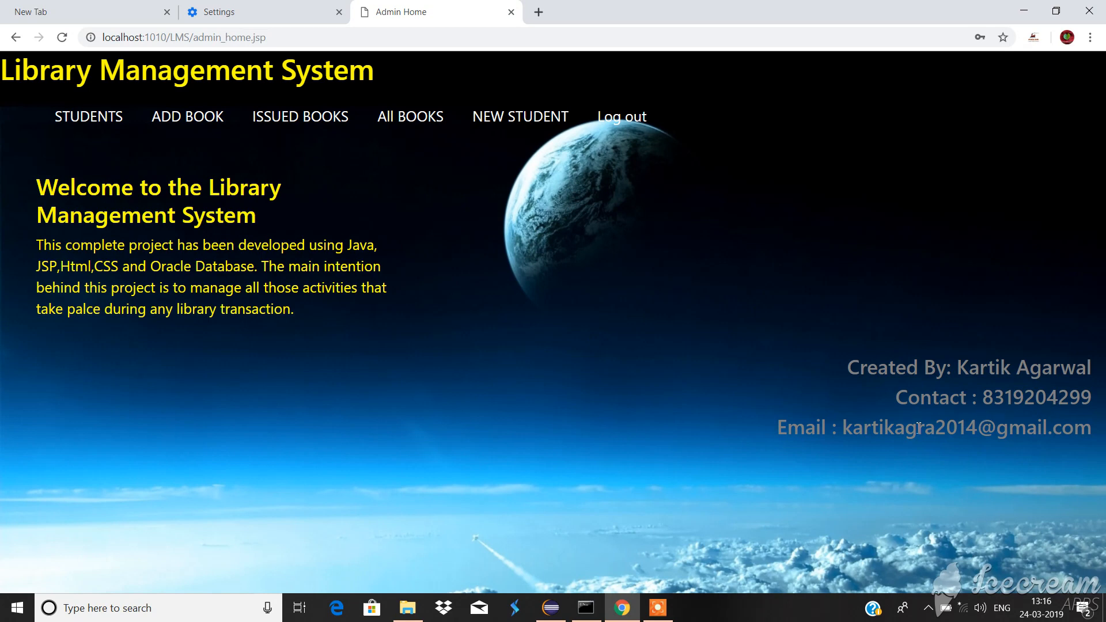
pyautogui.moveTo(531, 340)
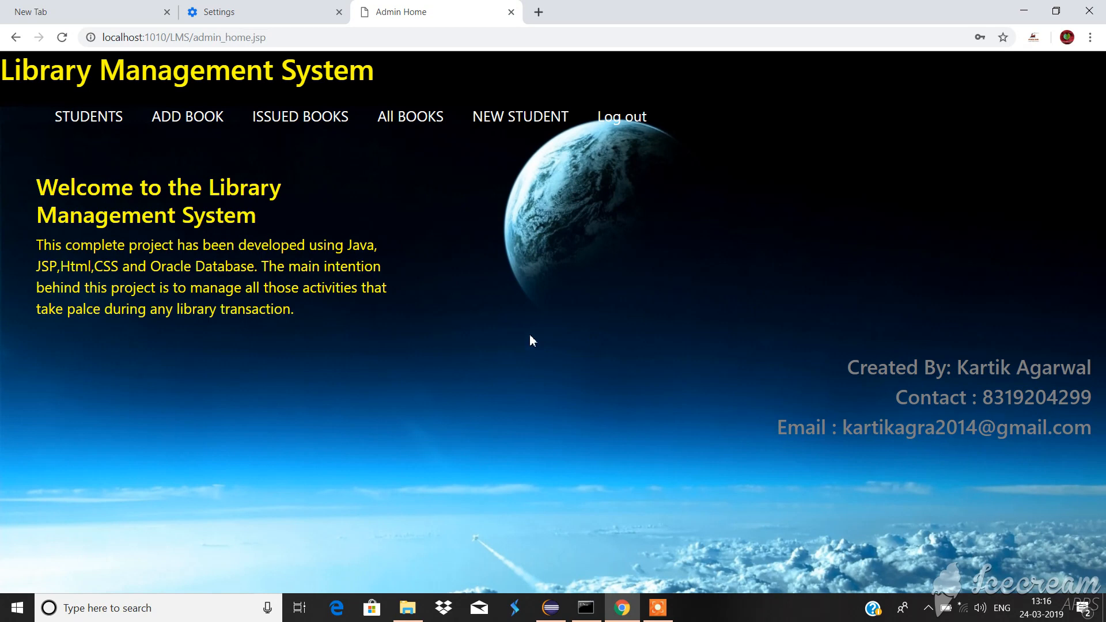
# Step: Show the All Students list with its three student records
pyautogui.click(88, 116)
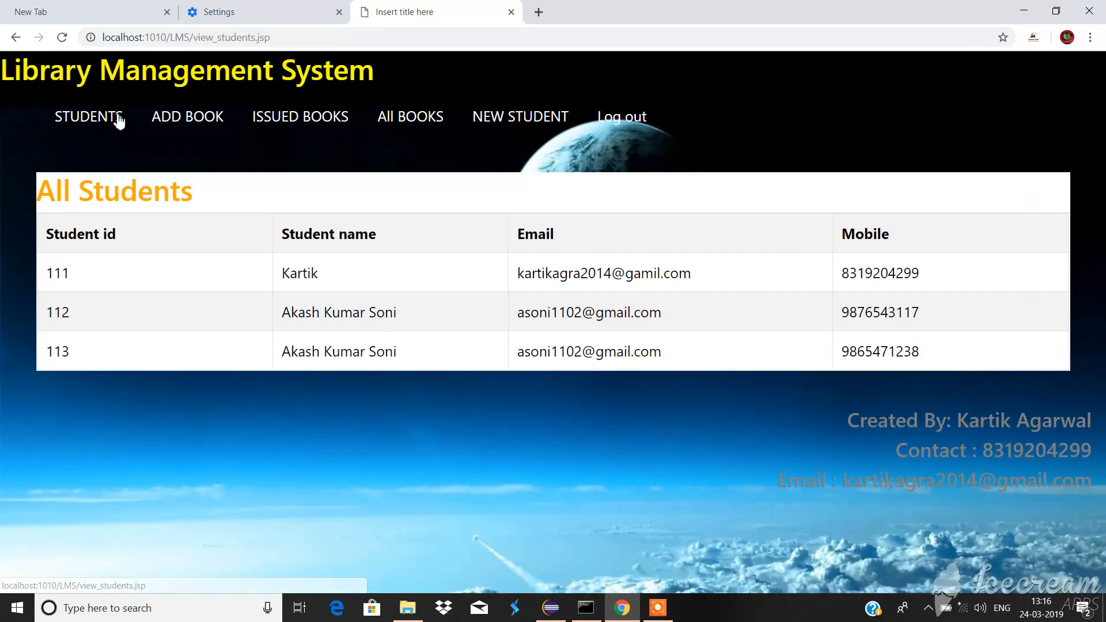
pyautogui.moveTo(157, 335)
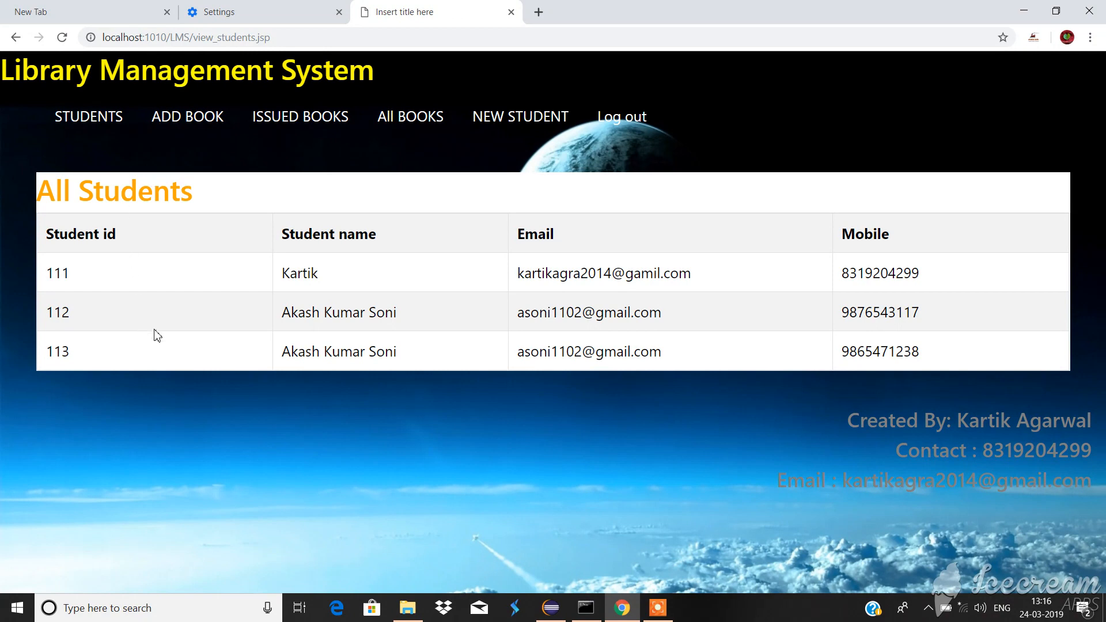
pyautogui.moveTo(398, 332)
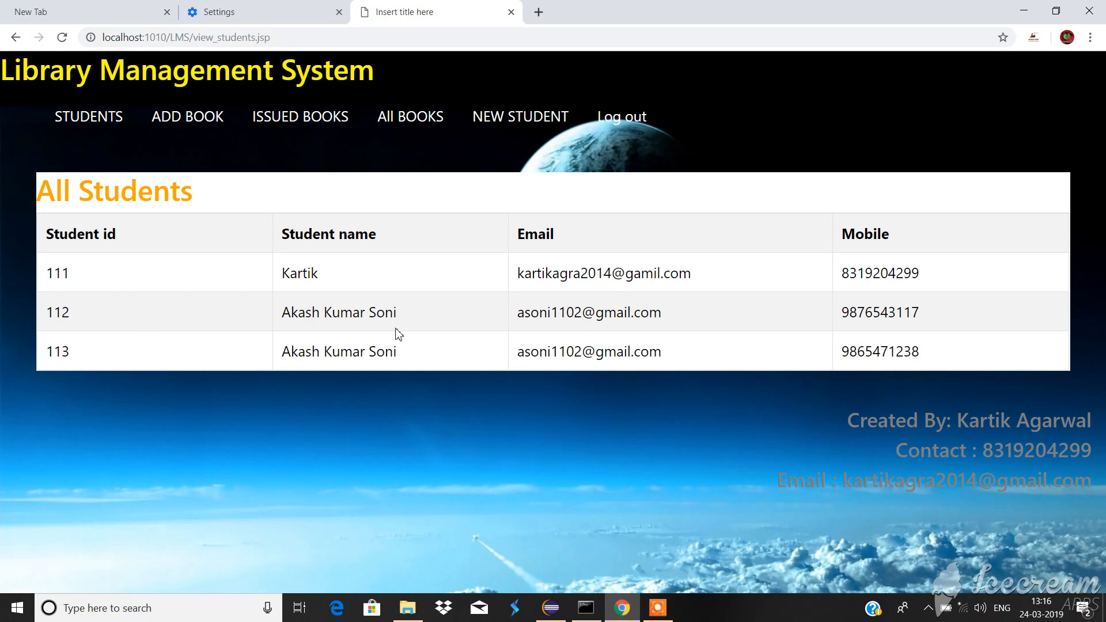
pyautogui.moveTo(454, 309)
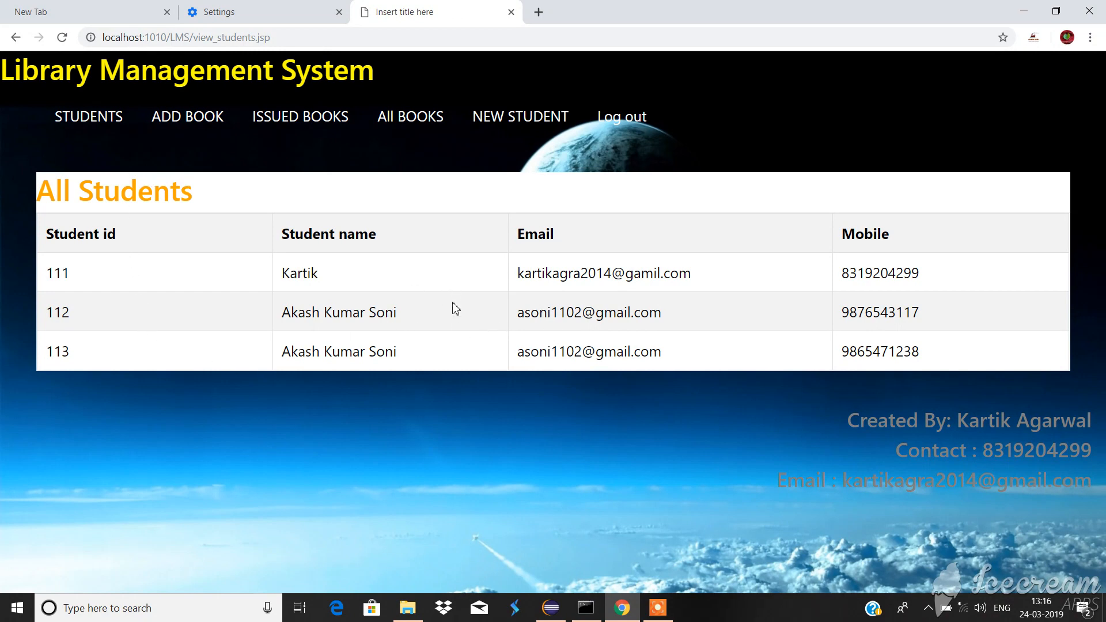
pyautogui.moveTo(198, 123)
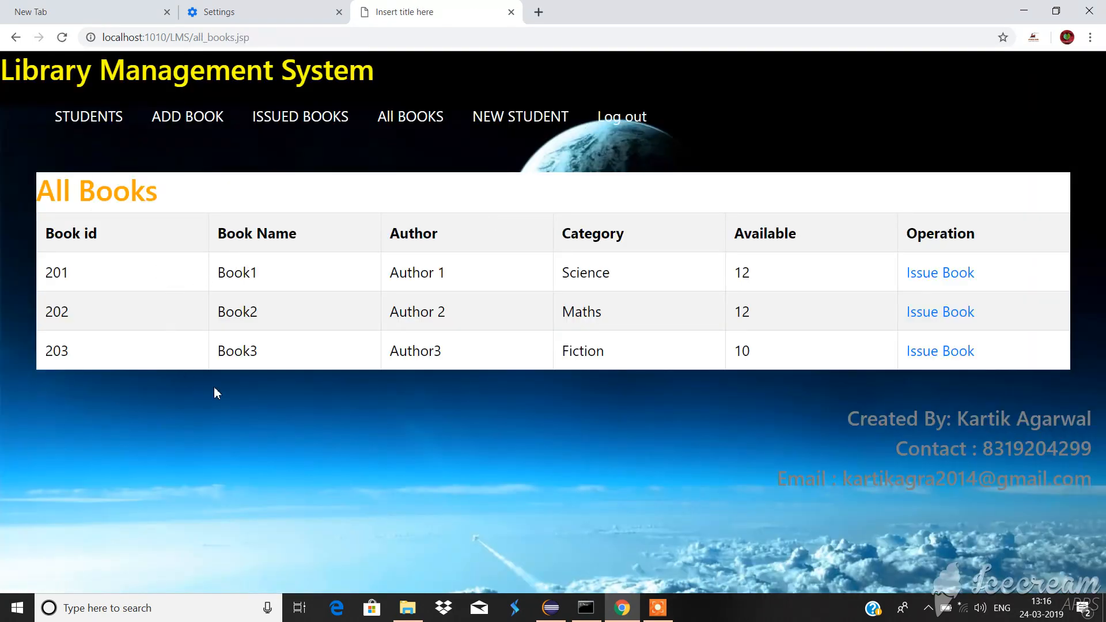
pyautogui.moveTo(198, 120)
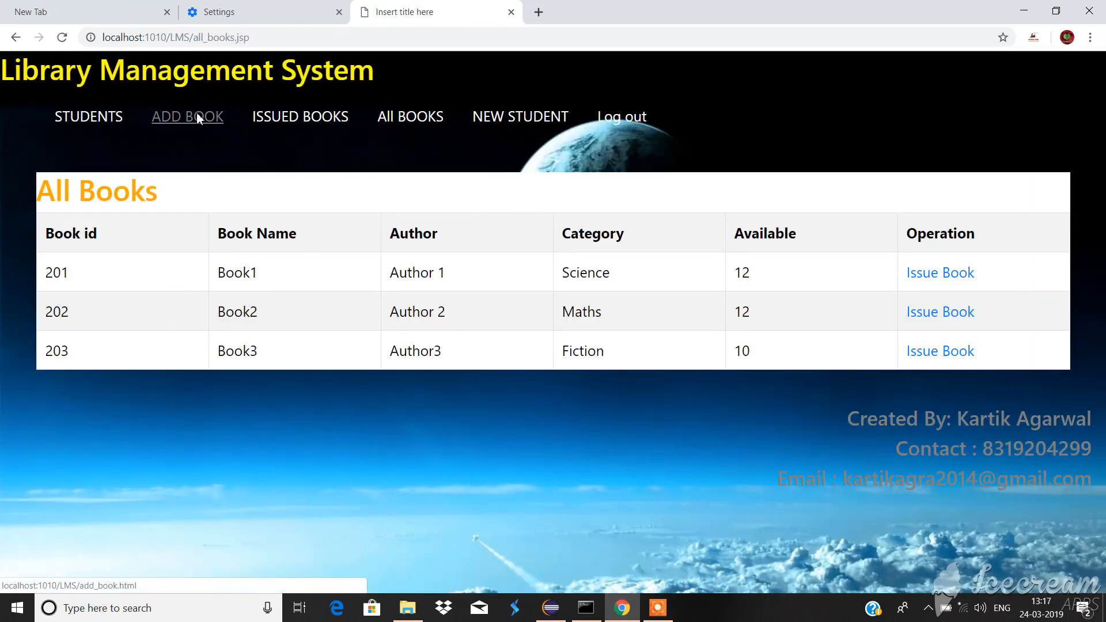
# Step: Add book 204, Book4 by Author4, category English, 6 available, and list it in All Books
pyautogui.click(186, 116)
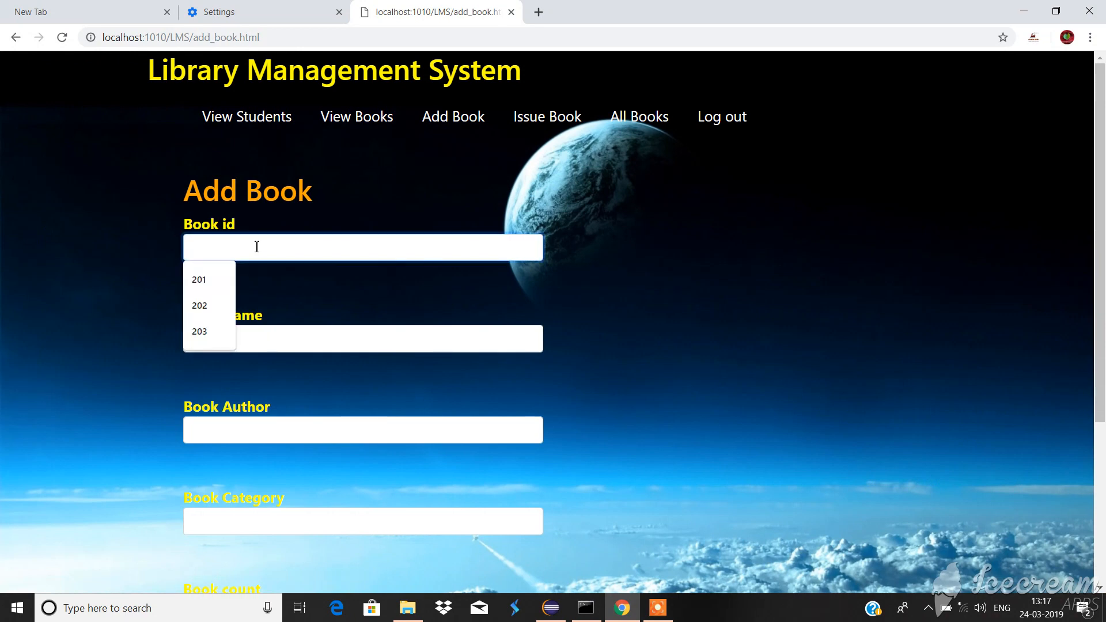
pyautogui.write('204')
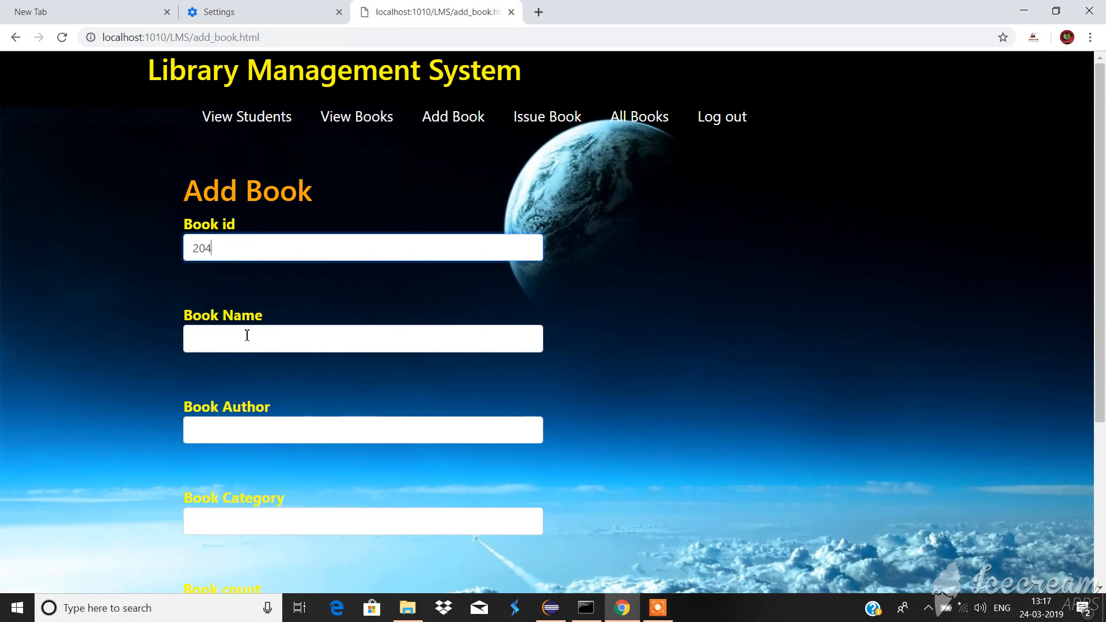
pyautogui.write('Boo')
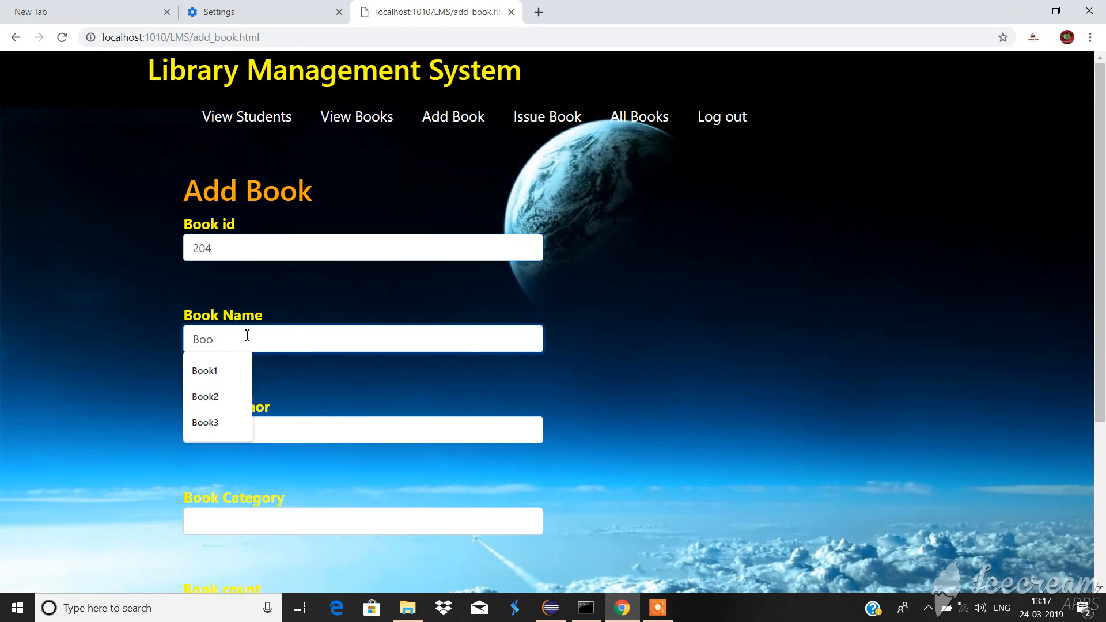
pyautogui.write('Book4')
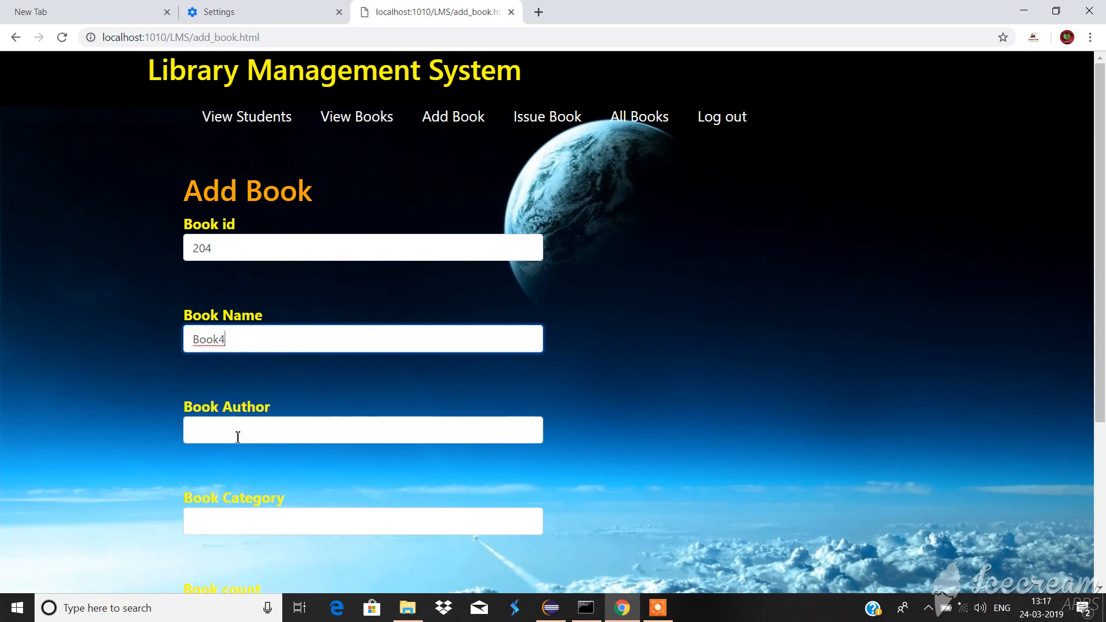
pyautogui.write('Author4')
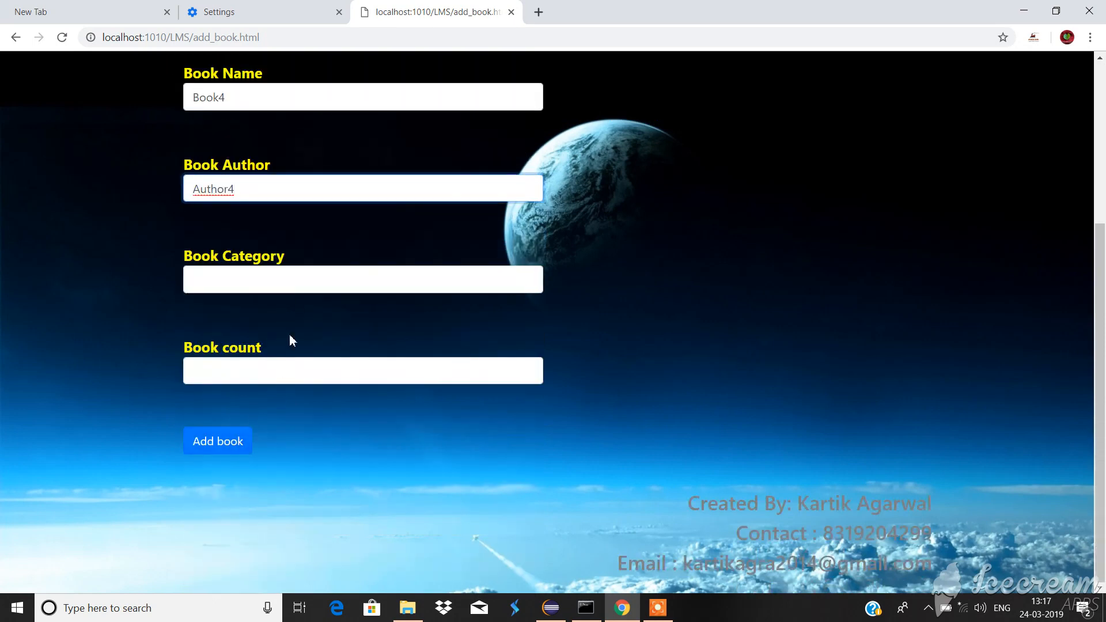
pyautogui.click(363, 278)
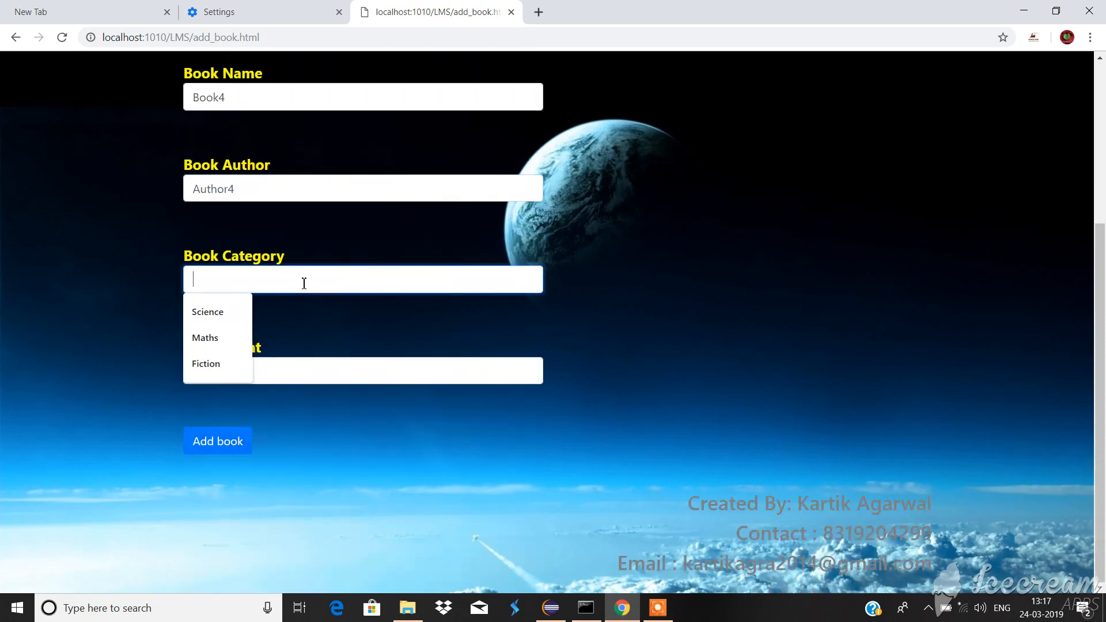
pyautogui.write('English')
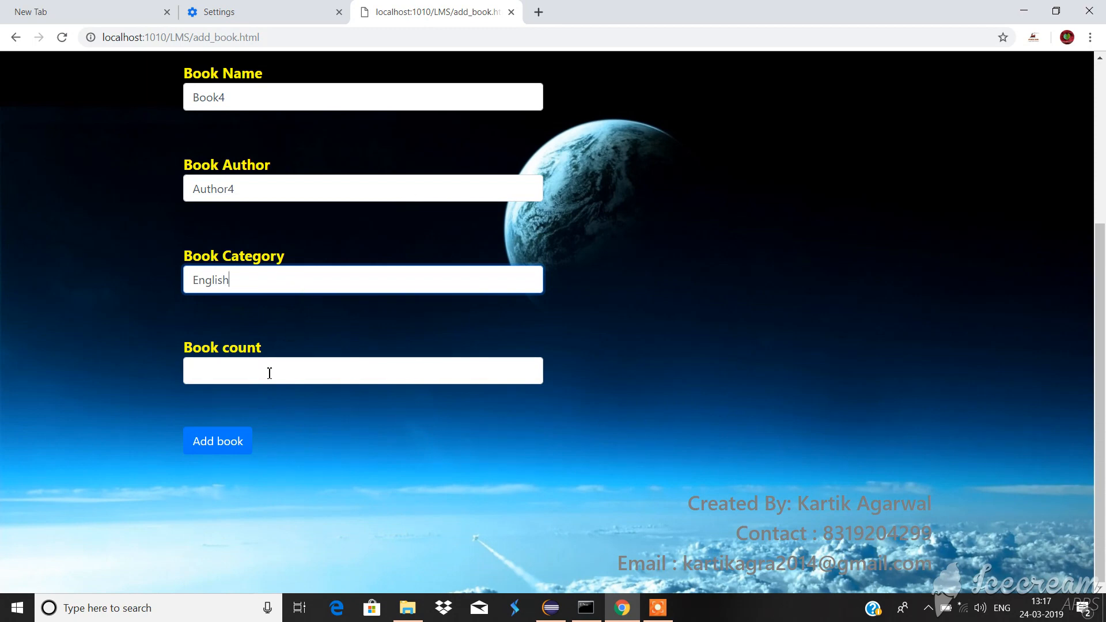
pyautogui.write('6')
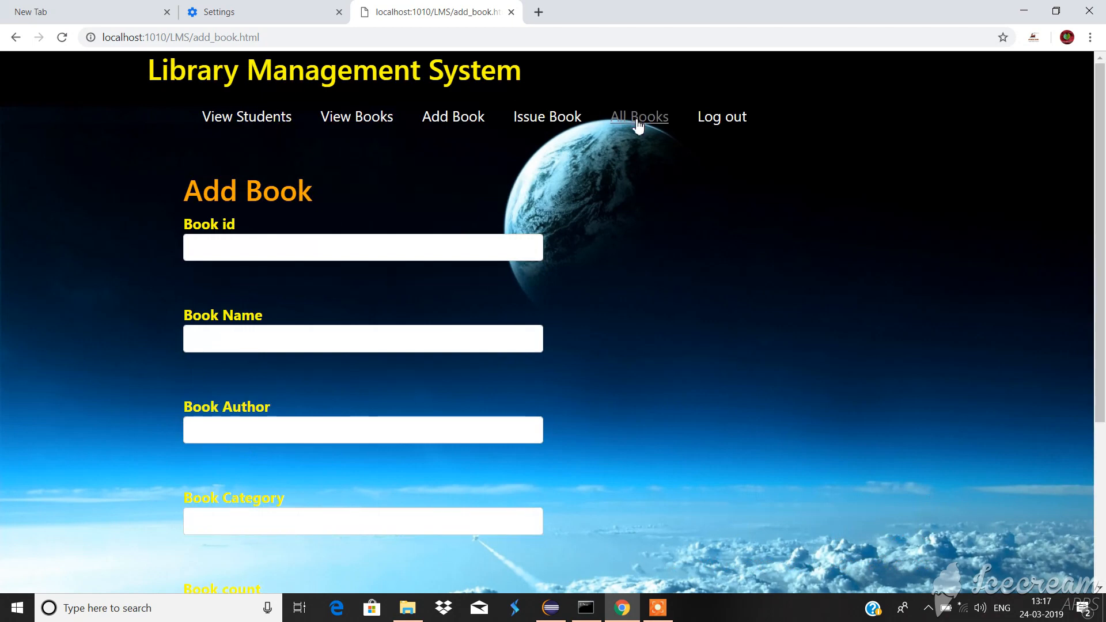
pyautogui.click(638, 117)
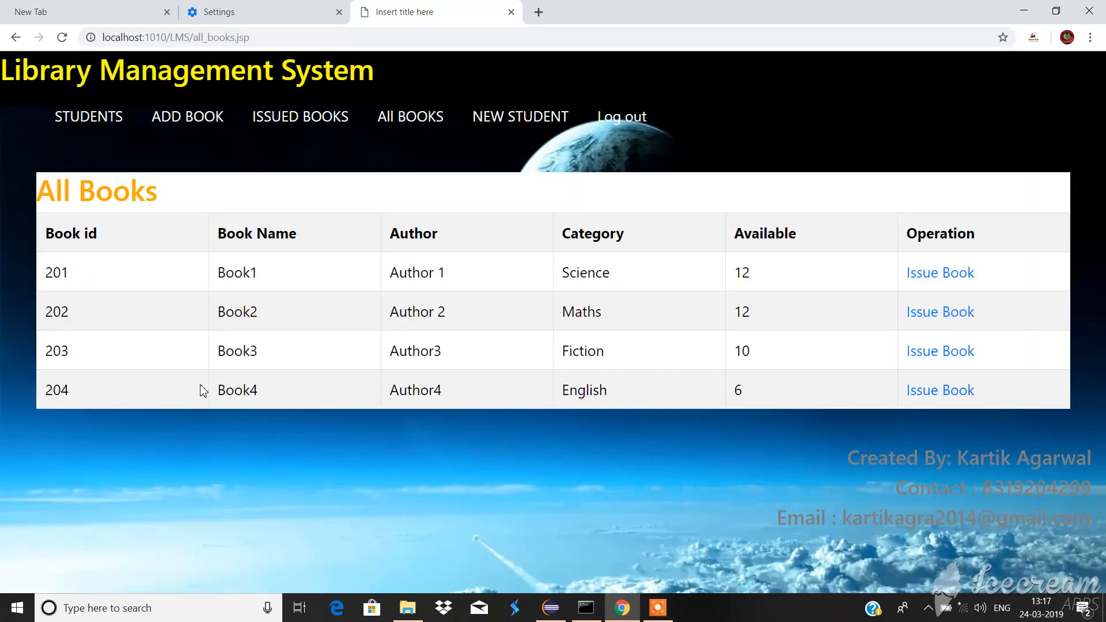
pyautogui.moveTo(597, 359)
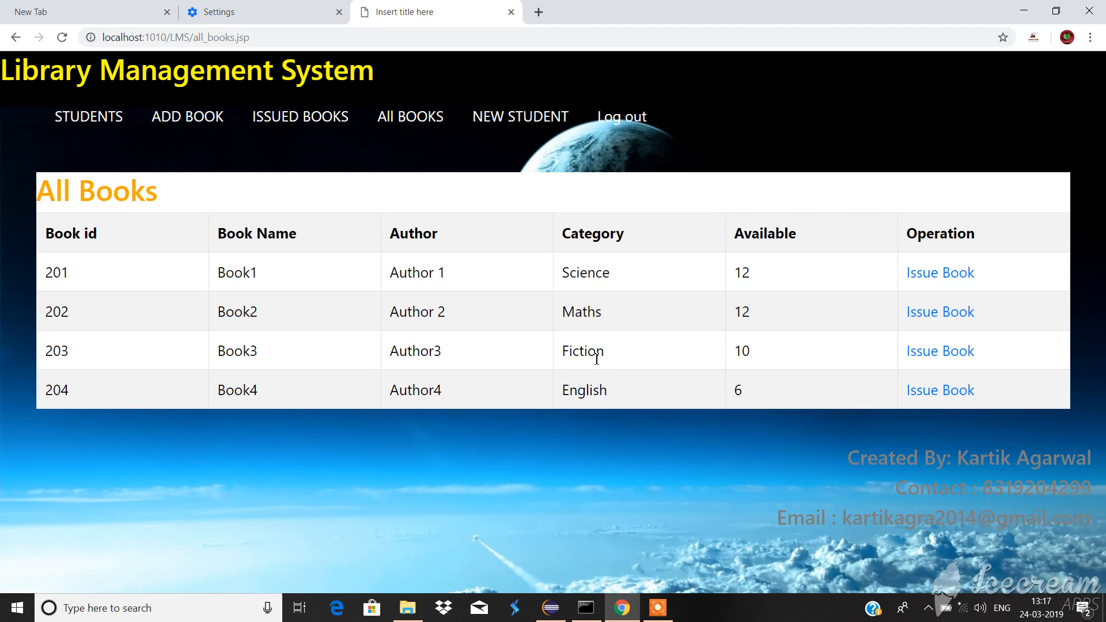
pyautogui.moveTo(940, 389)
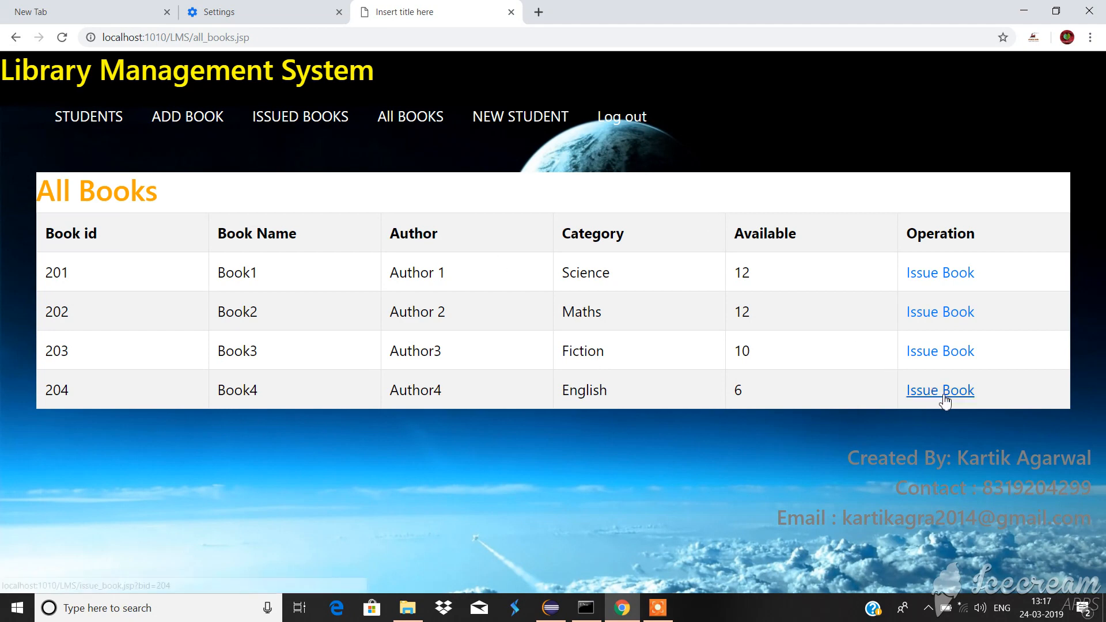
pyautogui.click(941, 390)
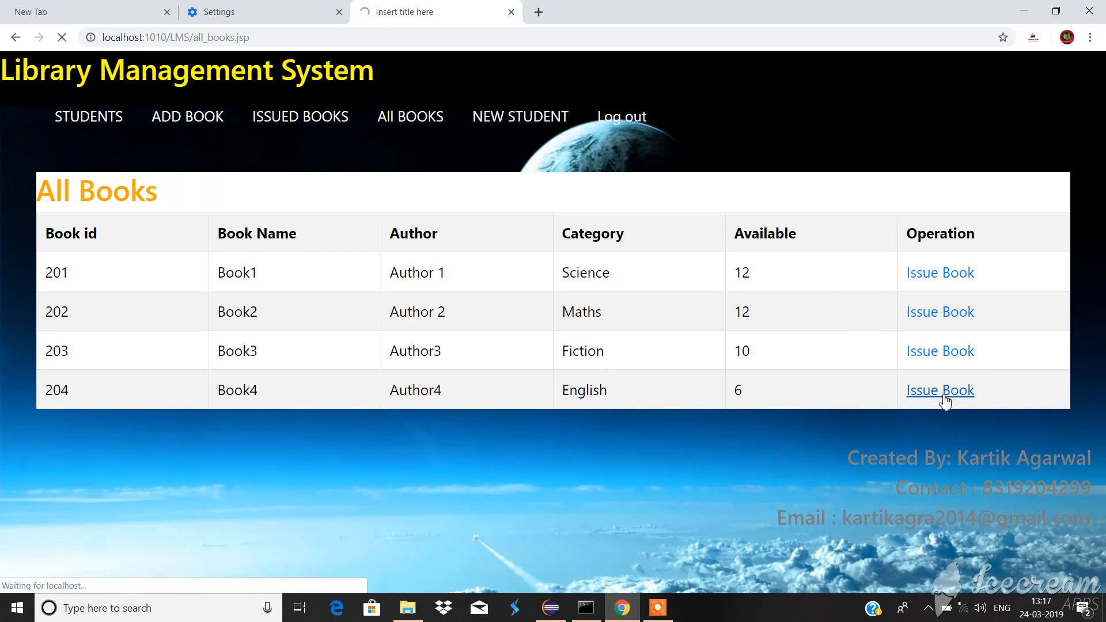
pyautogui.click(941, 390)
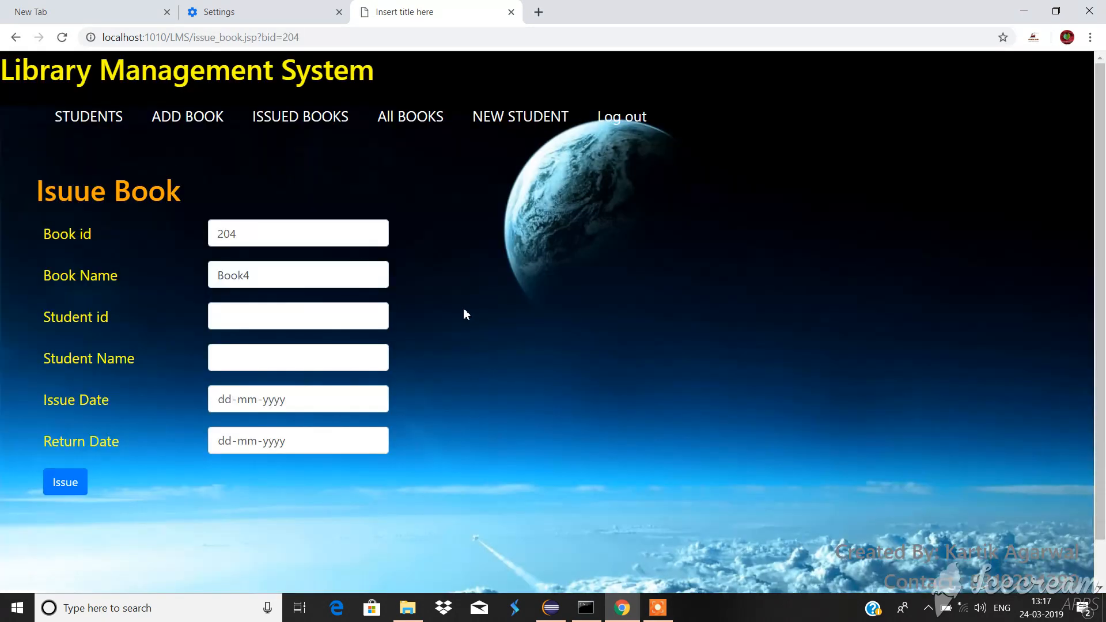
pyautogui.moveTo(203, 245)
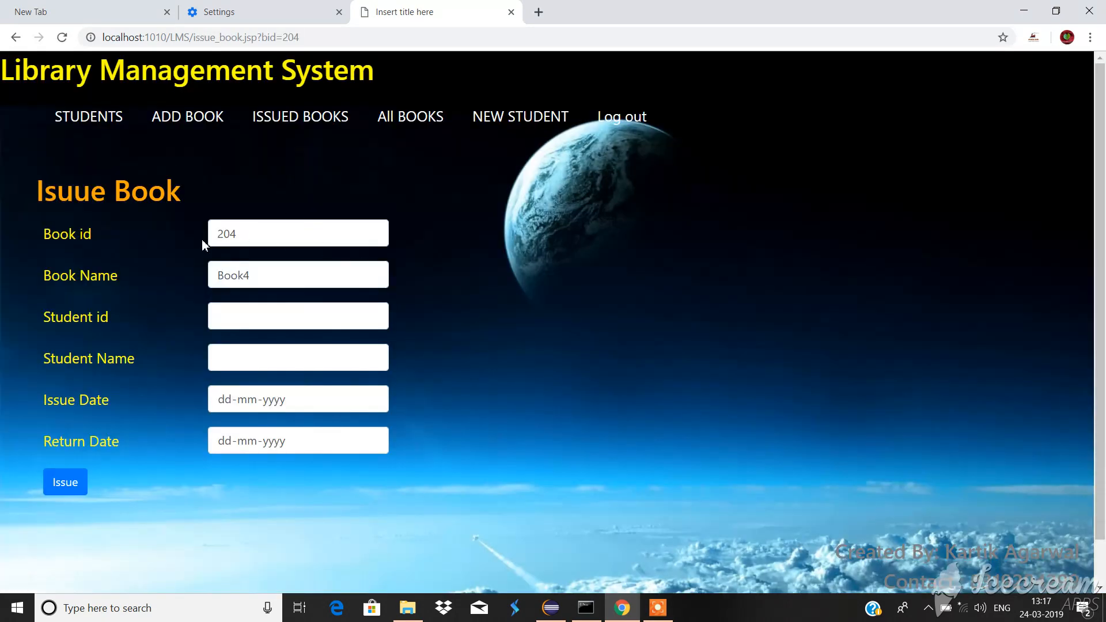
pyautogui.click(297, 315)
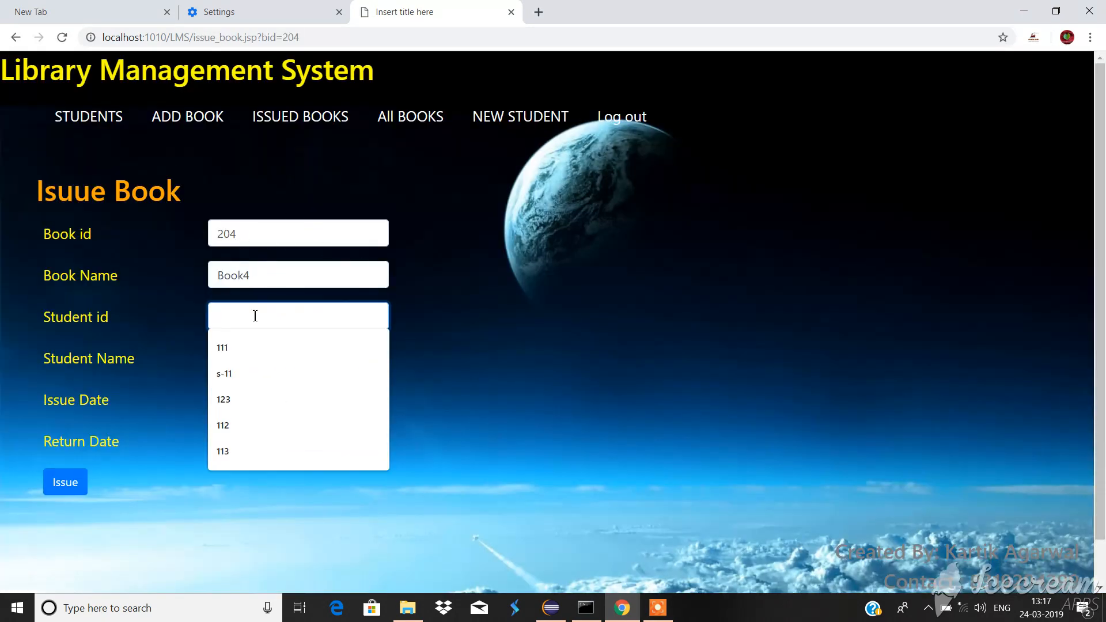
pyautogui.click(223, 348)
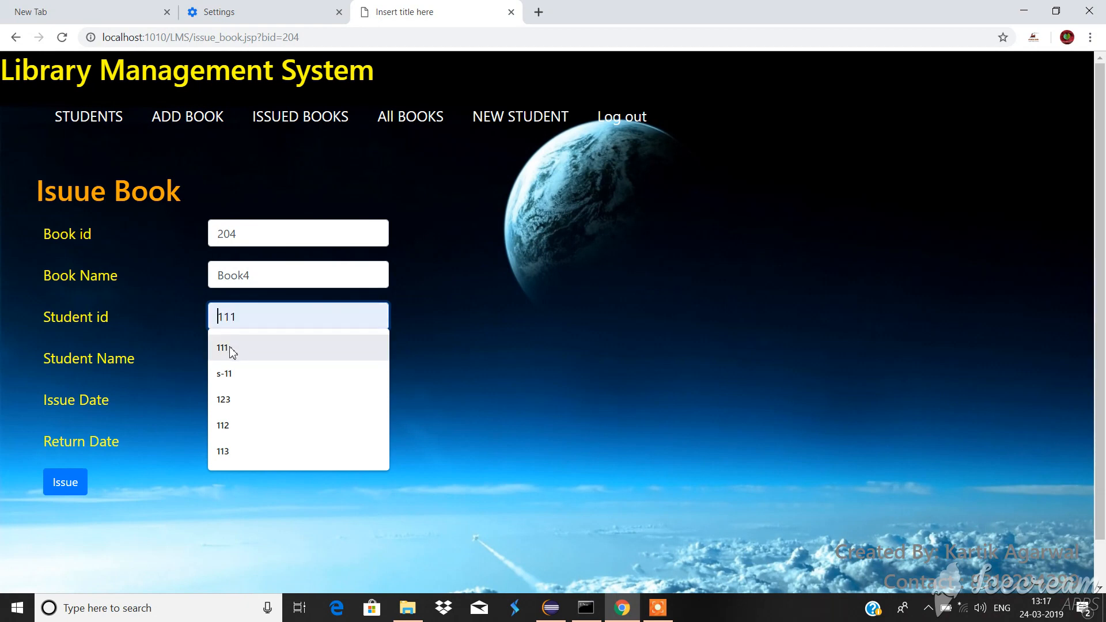
pyautogui.click(221, 348)
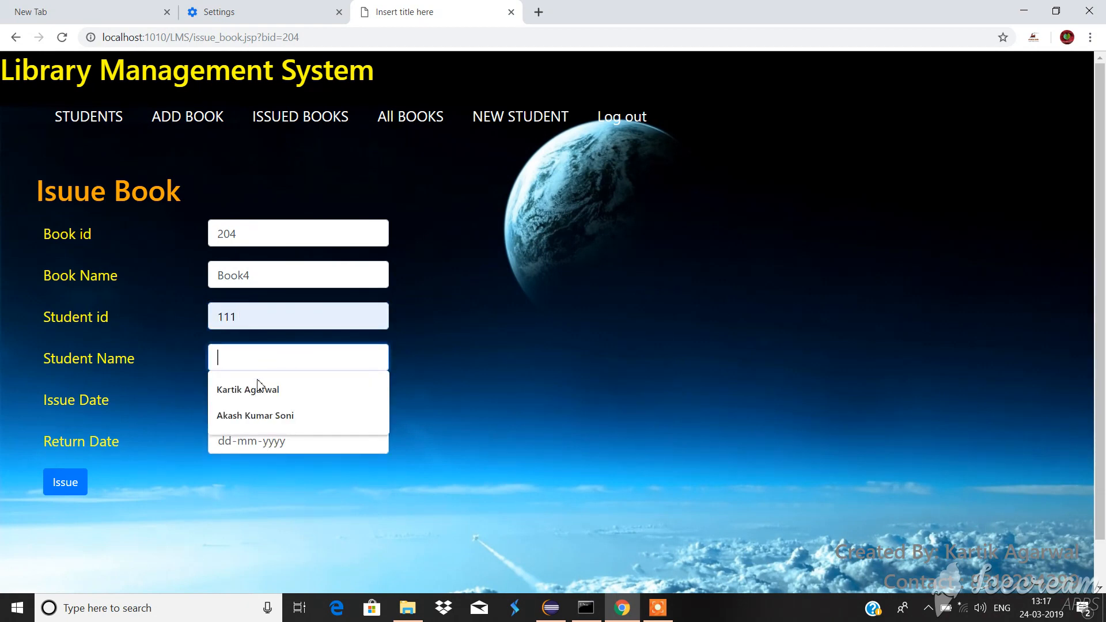
pyautogui.click(246, 389)
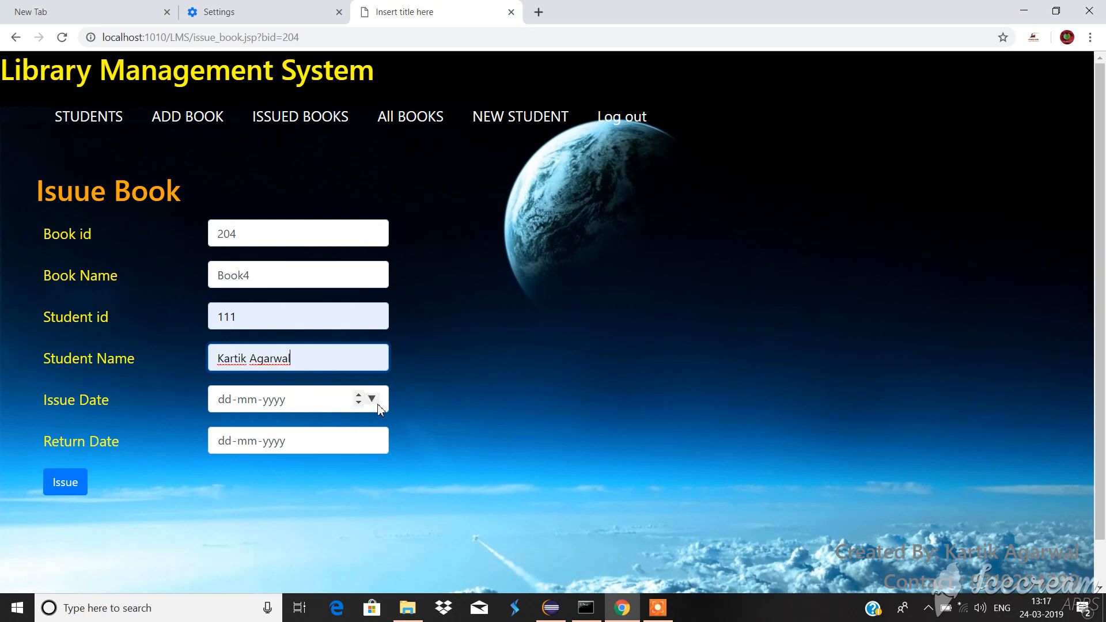
# Step: Set issue date 22-03-2019 and return date 31-03-2019, then issue the book
pyautogui.click(371, 399)
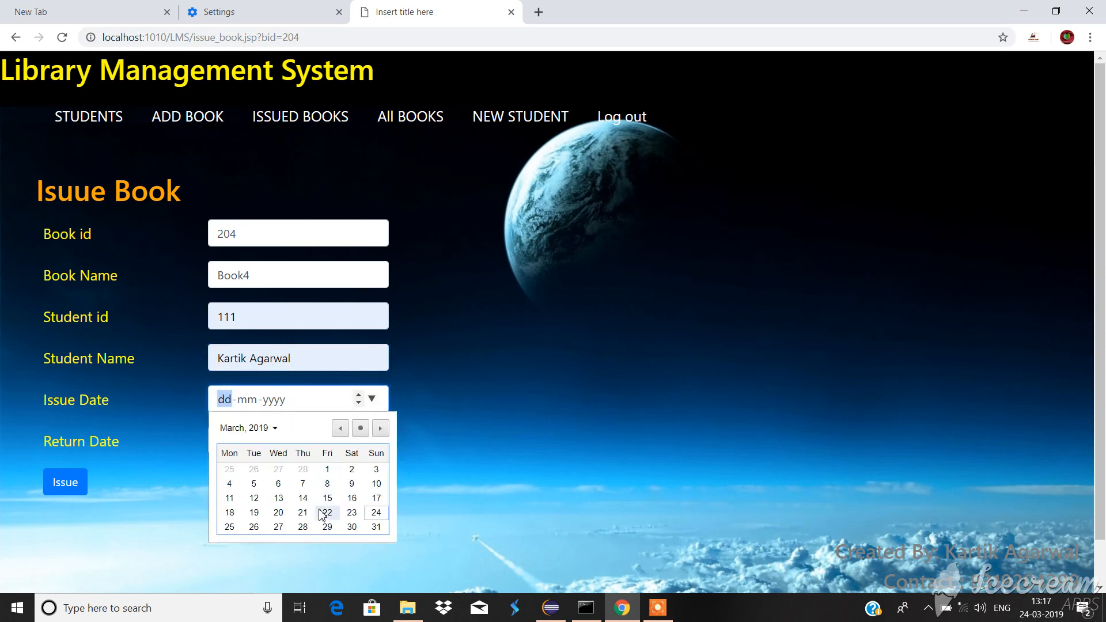
pyautogui.click(327, 511)
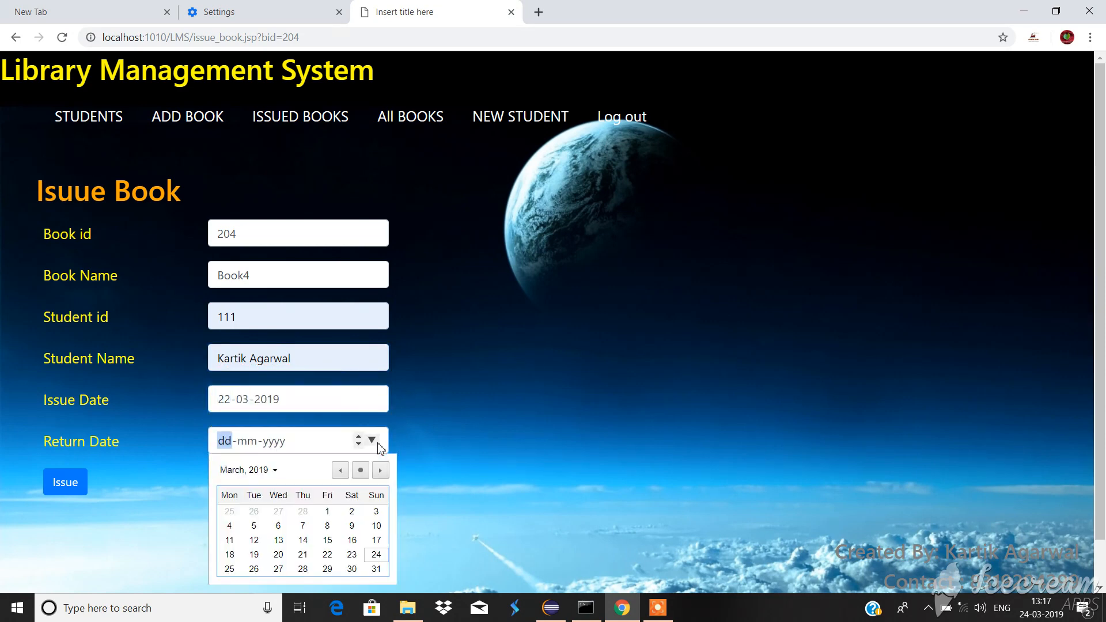
pyautogui.click(376, 569)
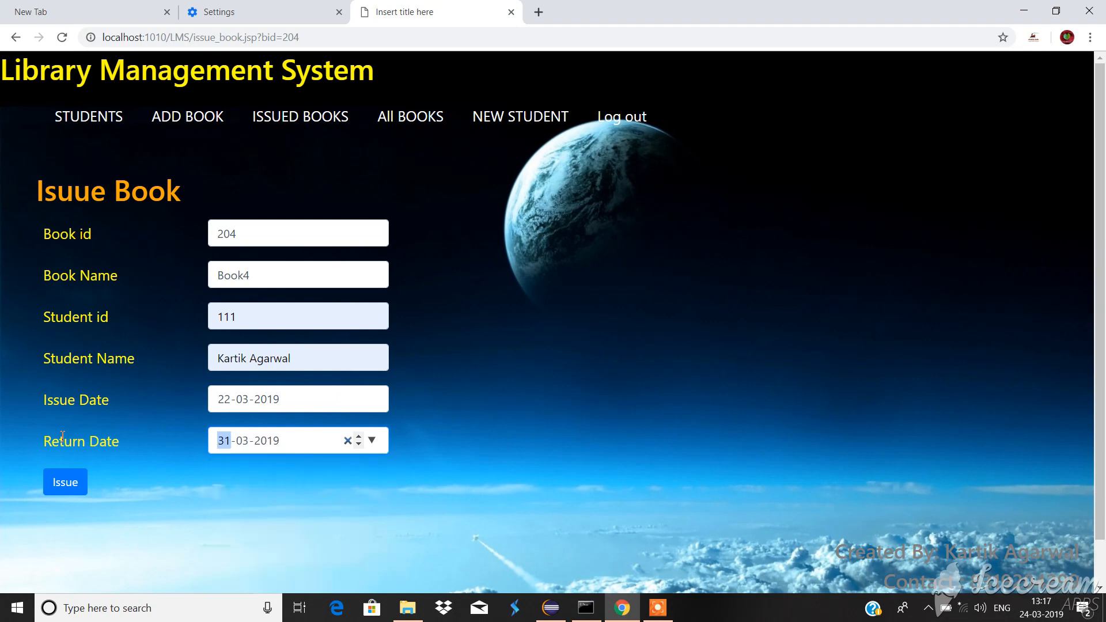
pyautogui.click(410, 117)
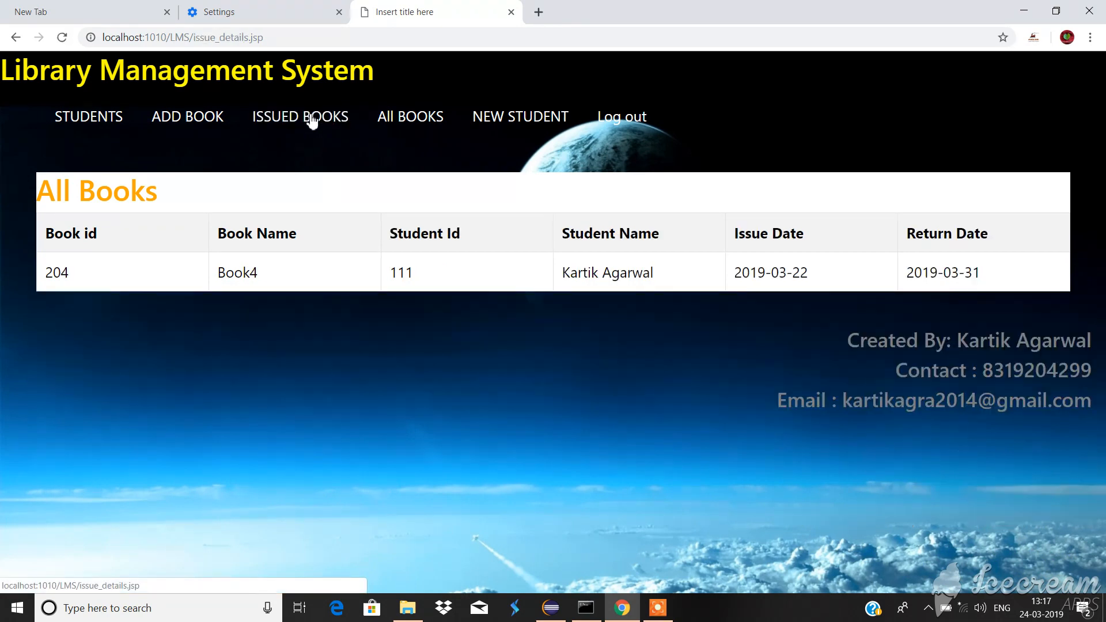
pyautogui.moveTo(288, 283)
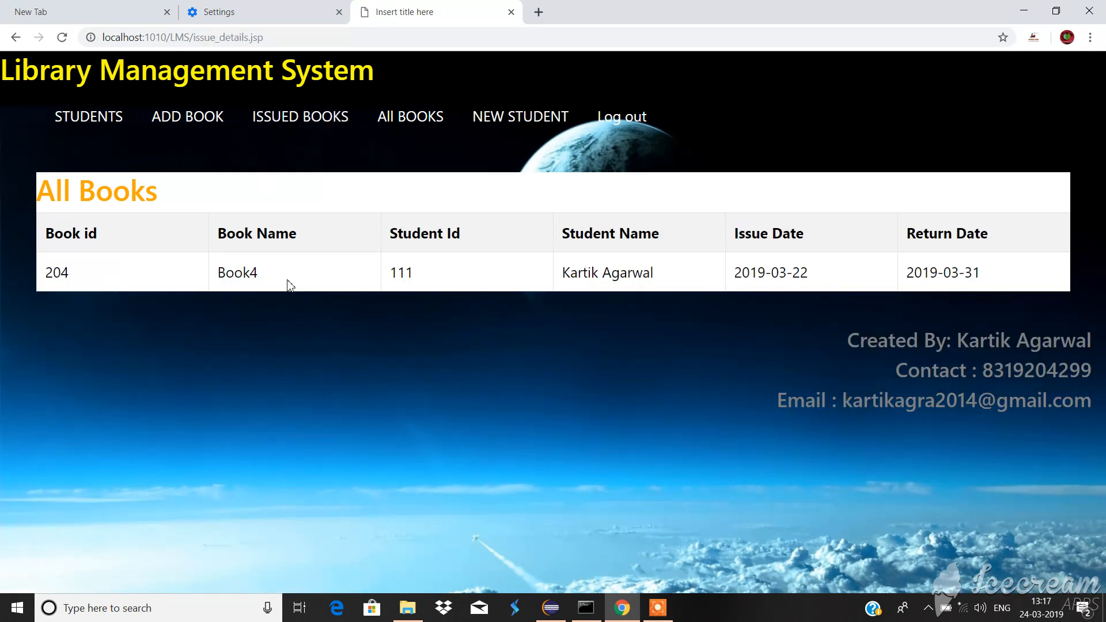
pyautogui.moveTo(823, 274)
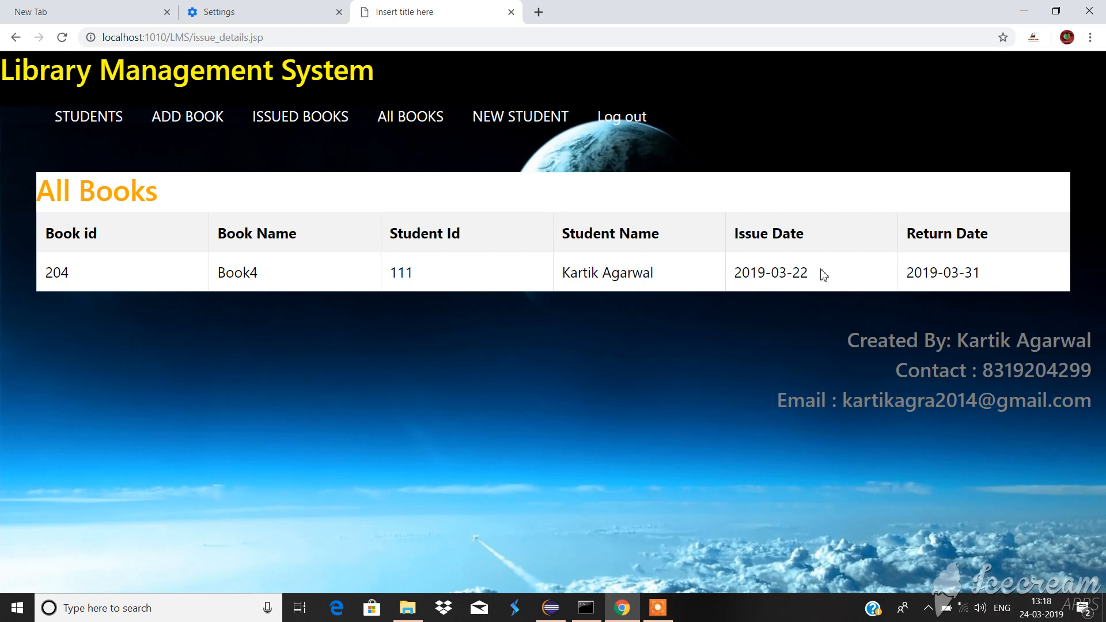
pyautogui.moveTo(561, 261)
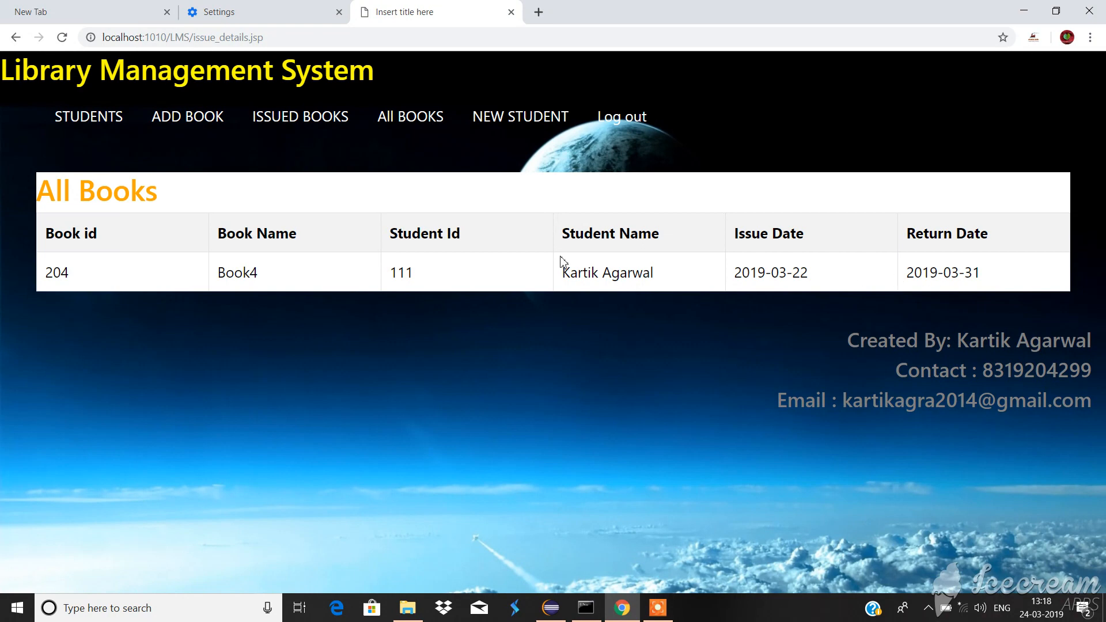
pyautogui.click(520, 116)
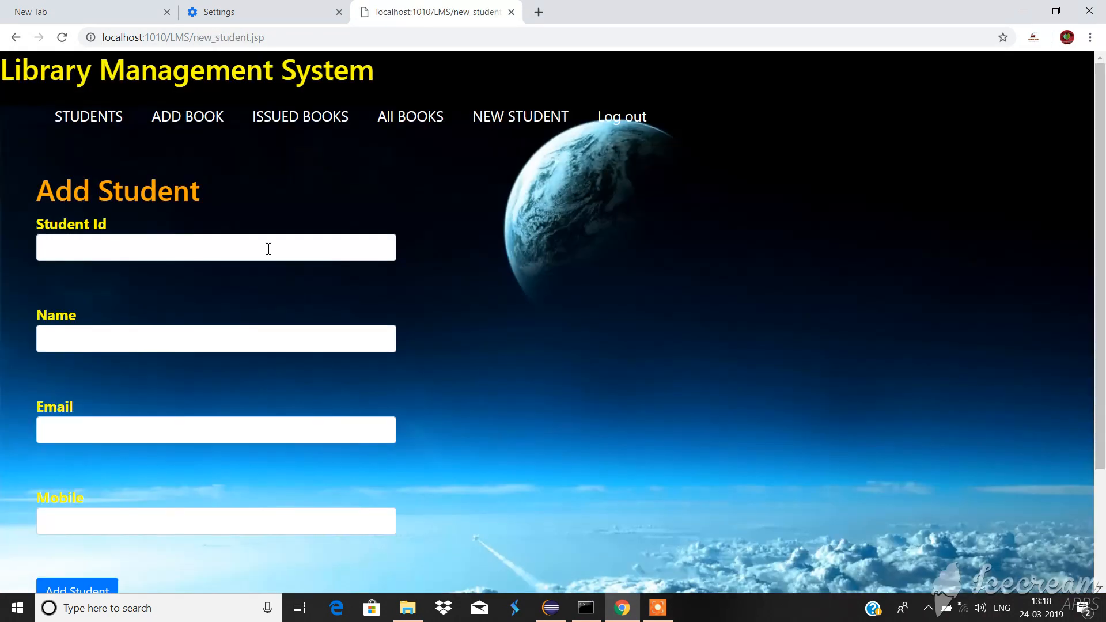
pyautogui.click(214, 246)
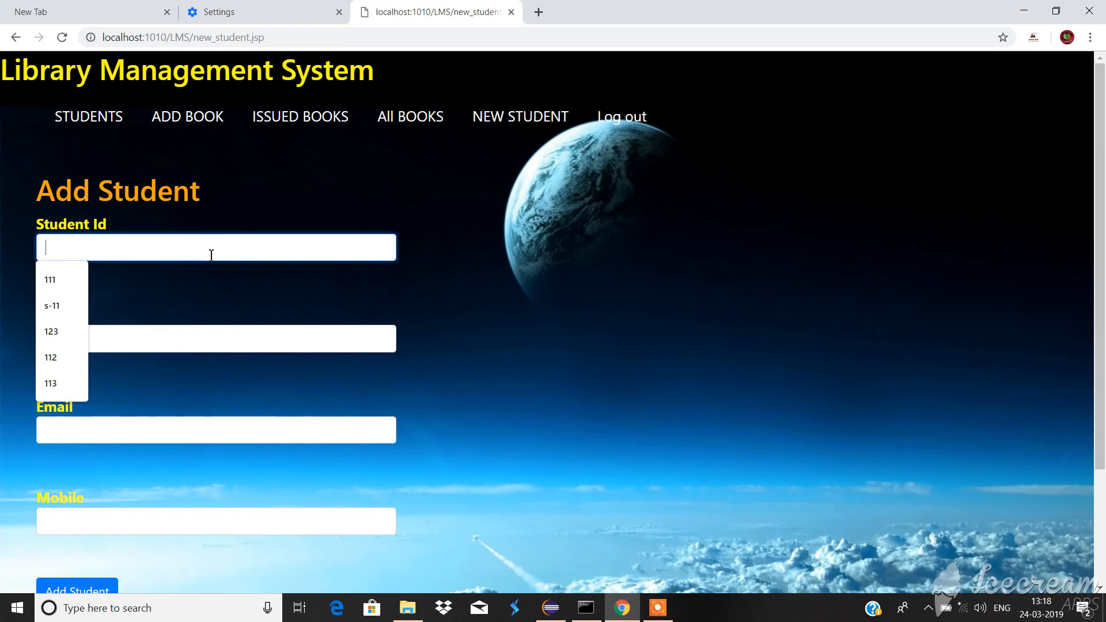
pyautogui.write('114')
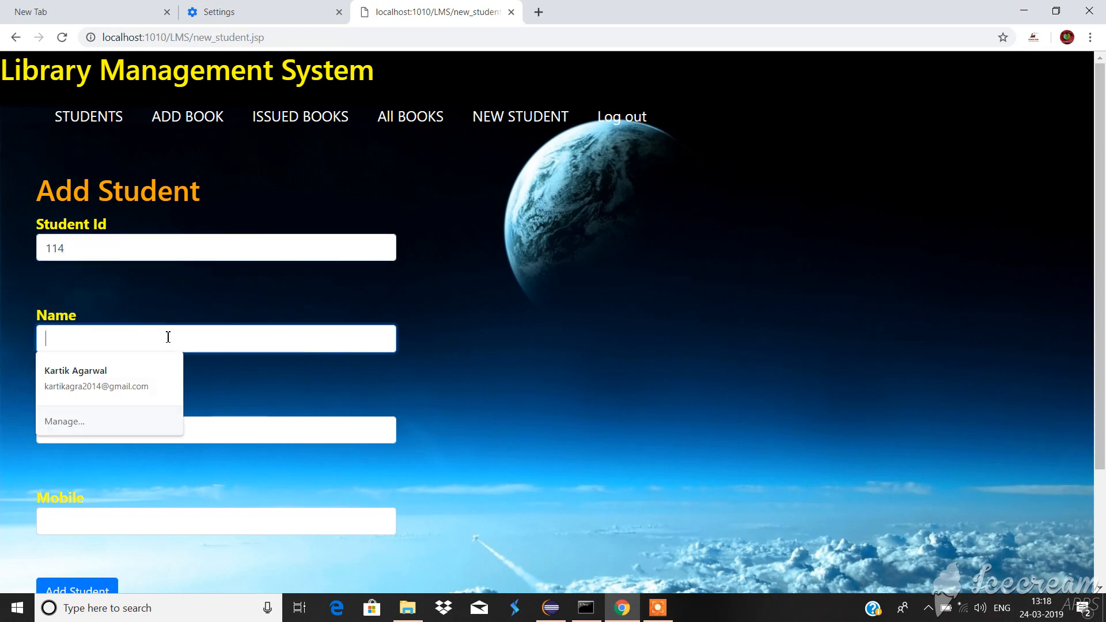
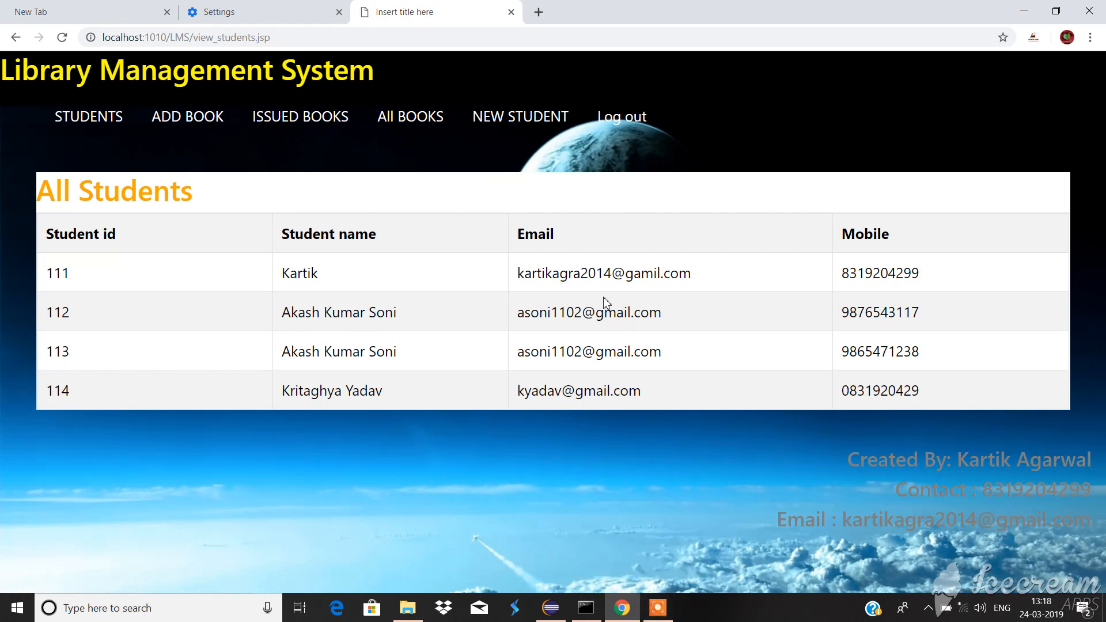
pyautogui.moveTo(627, 135)
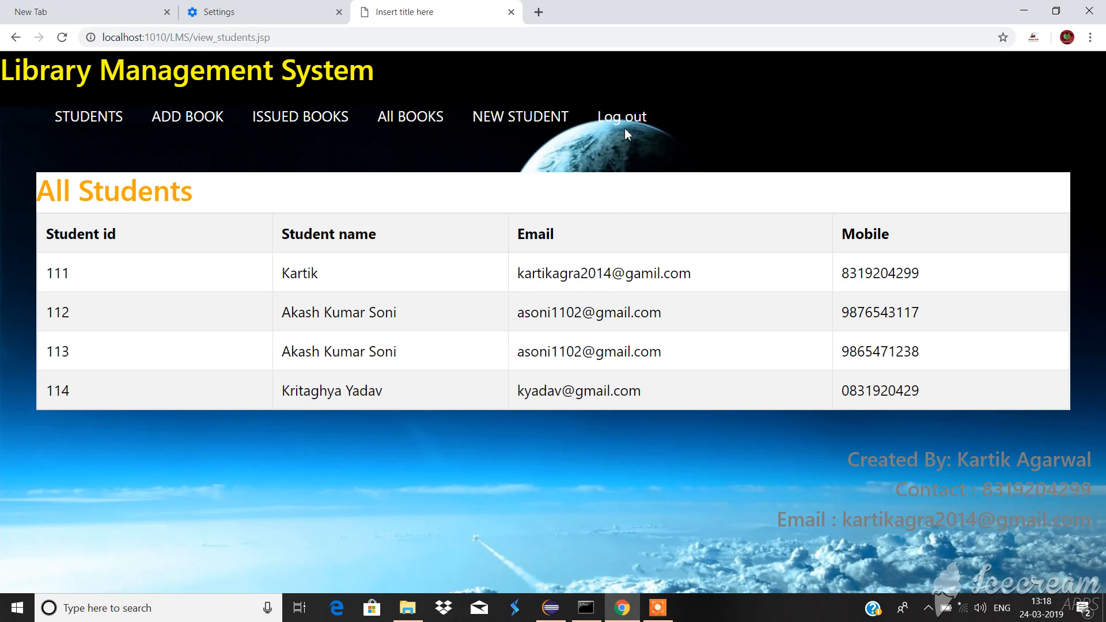
# Step: Log out of the admin session back to the Admin Login page
pyautogui.click(621, 116)
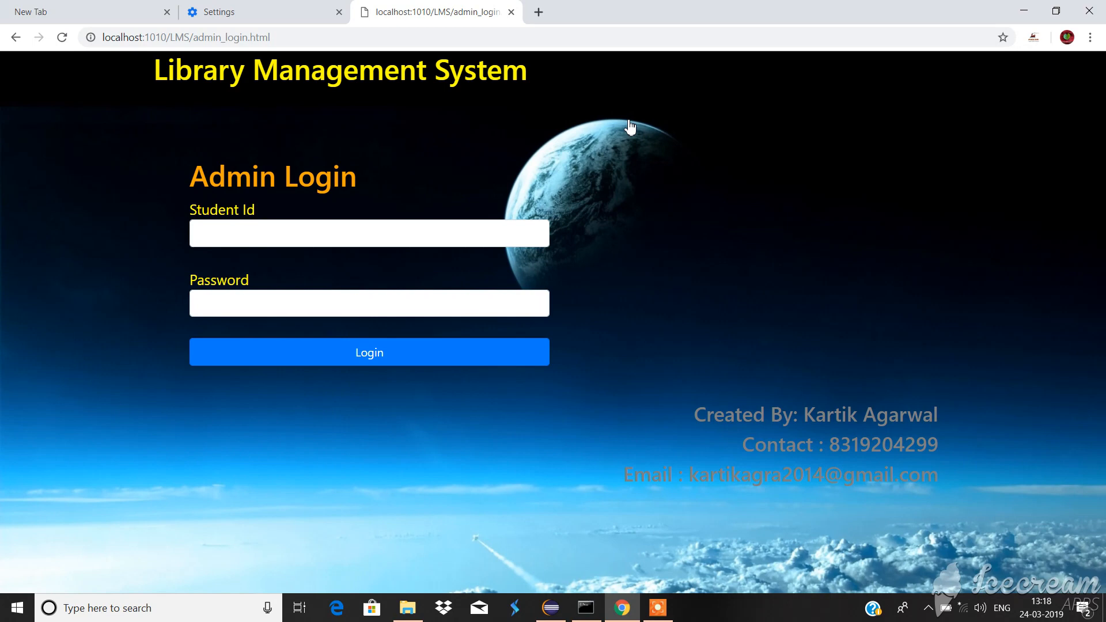
pyautogui.moveTo(614, 295)
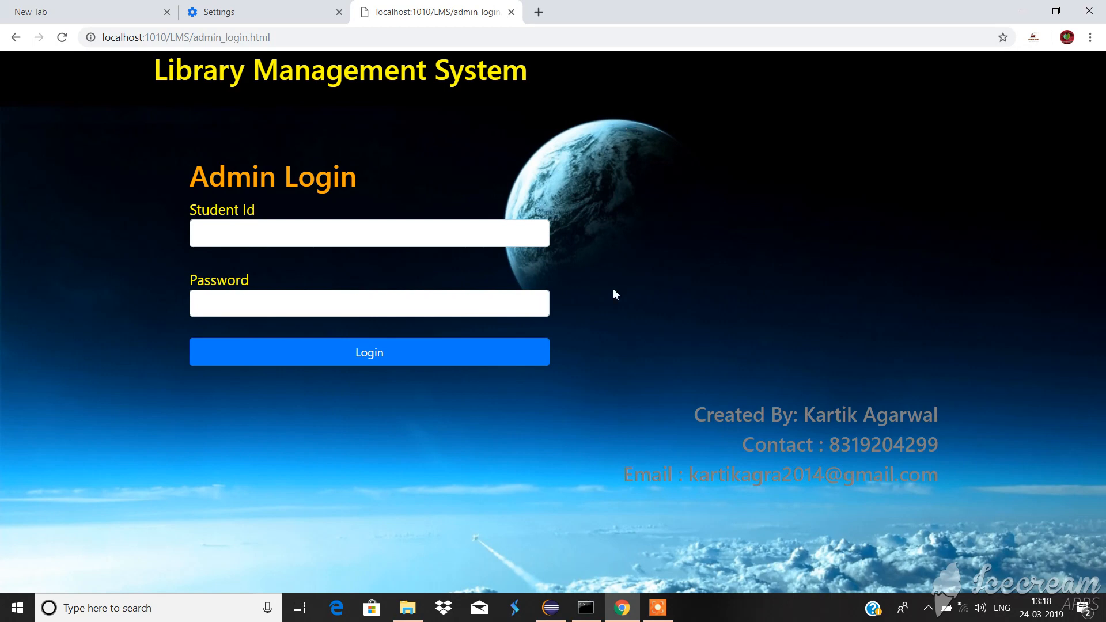